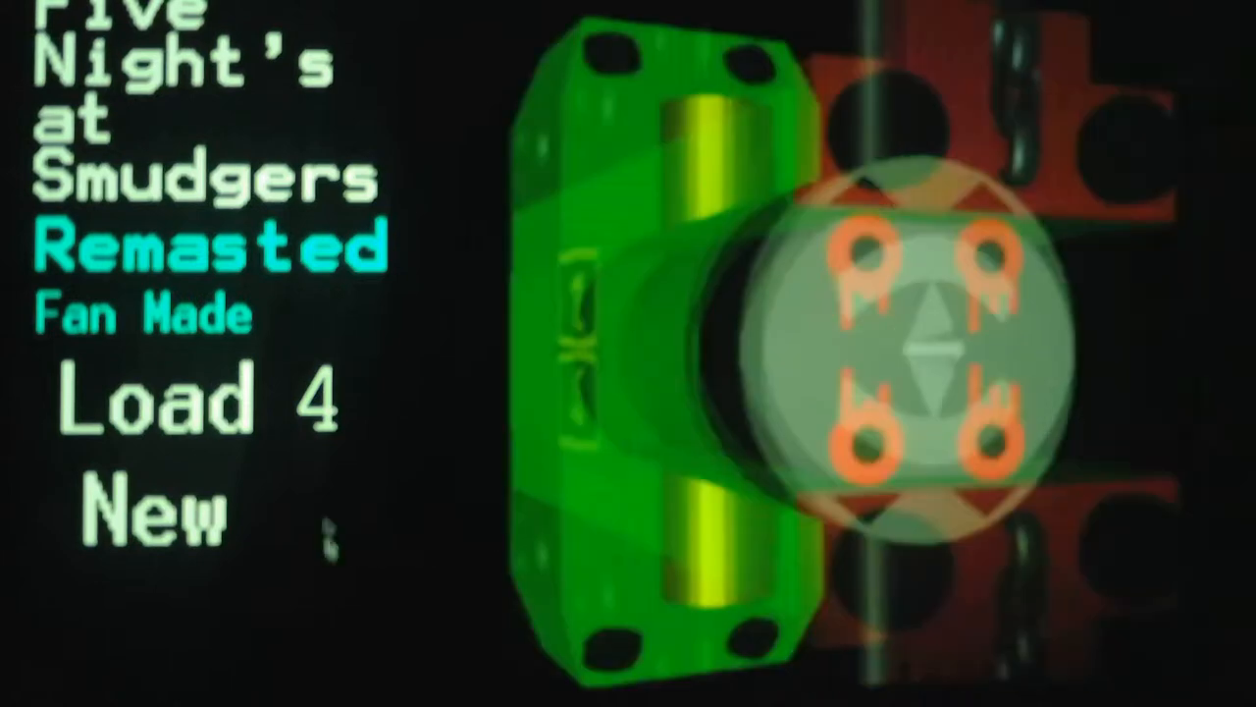
Load the Night 4 save and get through the opening hour at 97 power.
{"action": "left_click", "coordinate": [196, 406]}
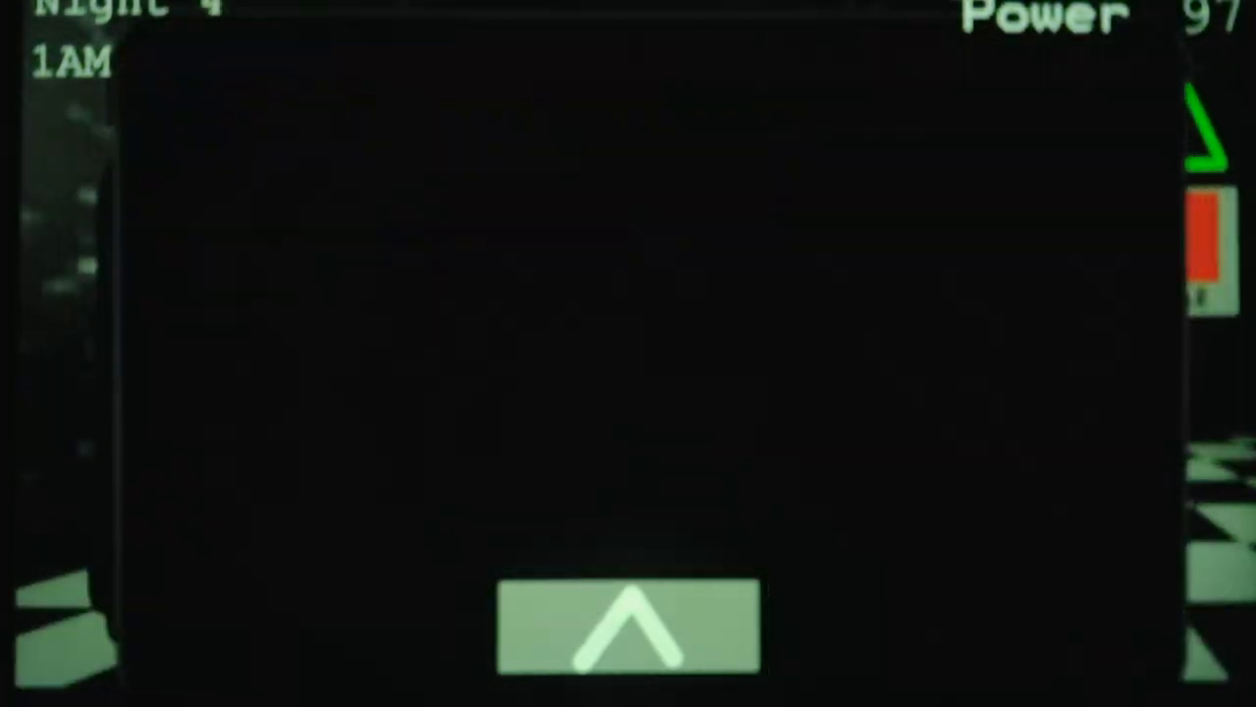
Raise the camera monitor to Mine shaft 1 and lock it, power dropping to 63.
{"action": "left_click", "coordinate": [628, 638]}
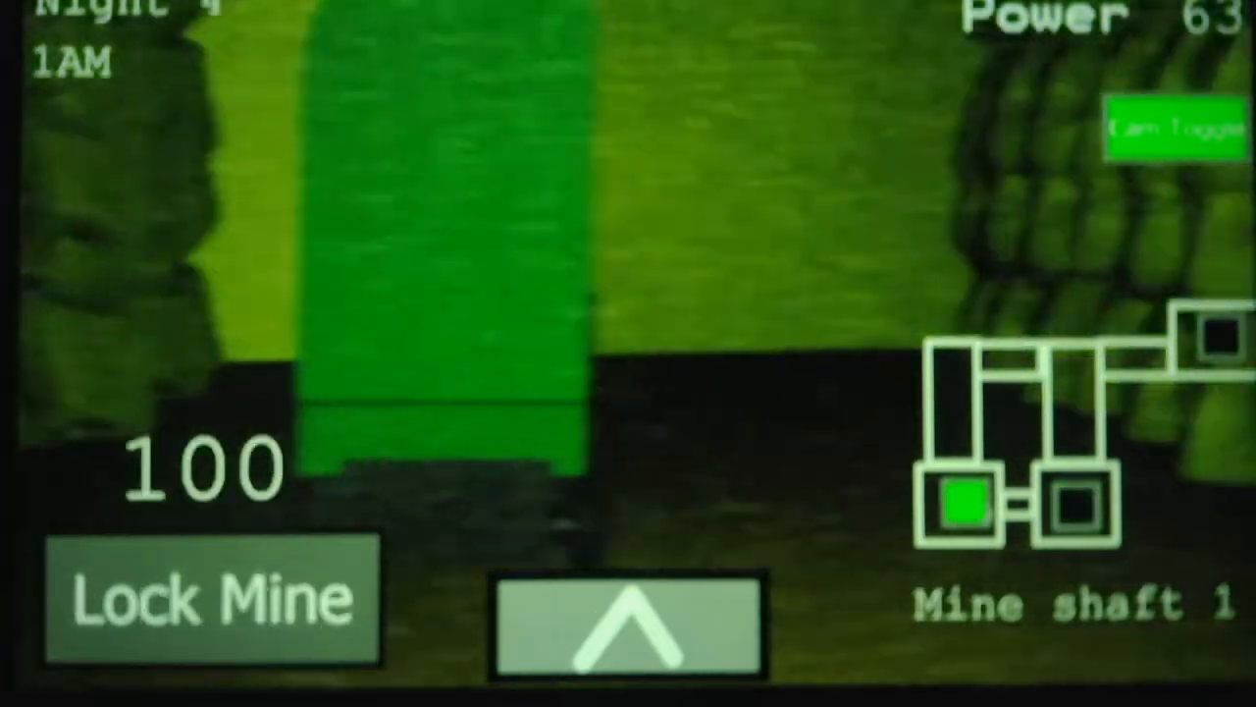
{"action": "left_click", "coordinate": [212, 606]}
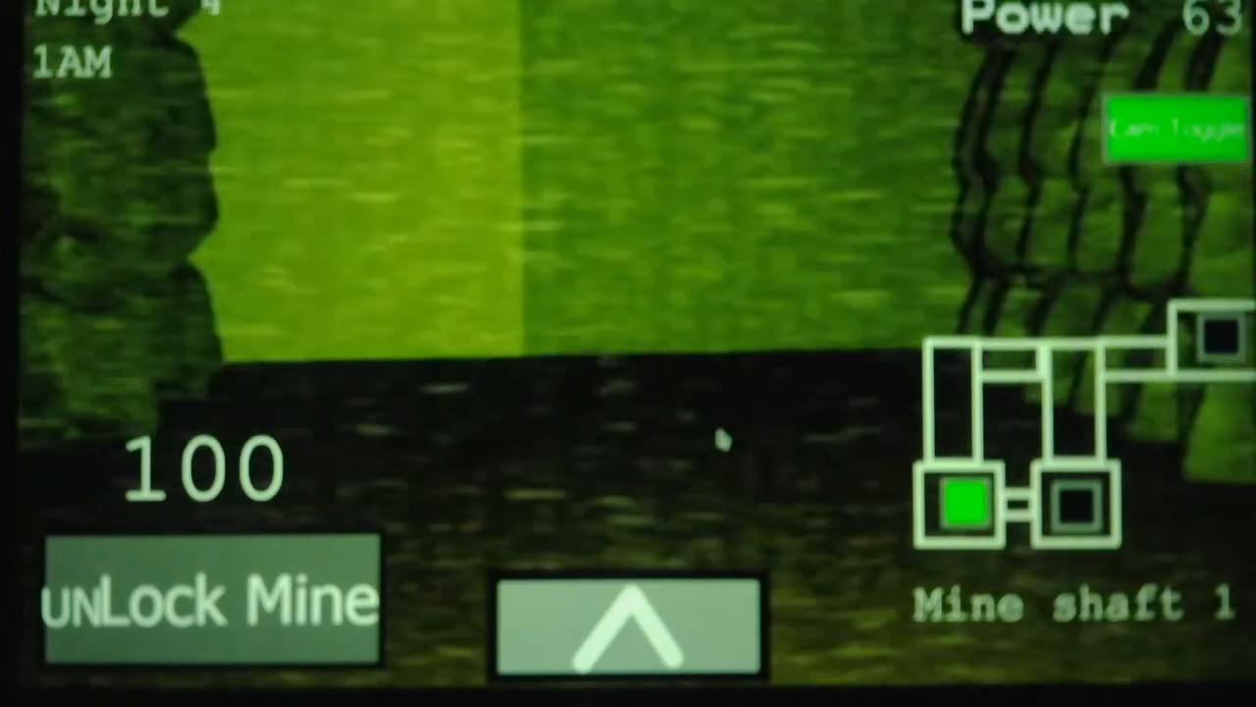